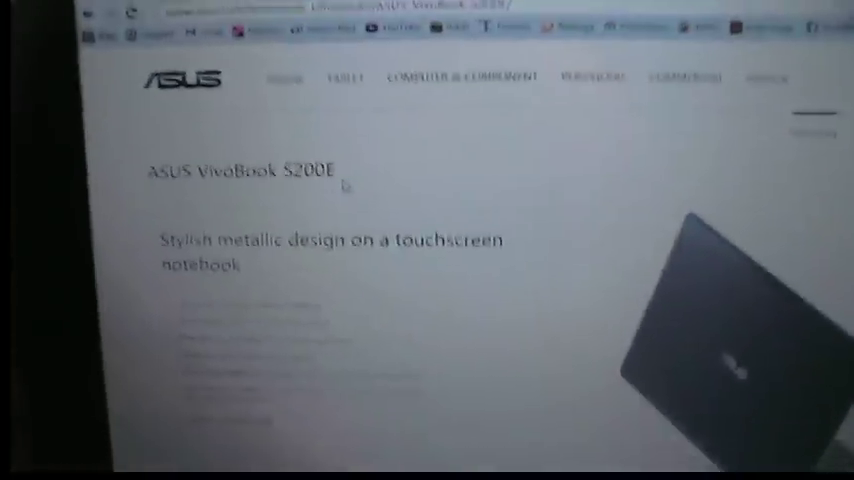
Step: Expand the Display adapters category to show the Intel HD Graphics adapter
{"action": "scroll", "scroll_direction": "down", "scroll_amount": 3}
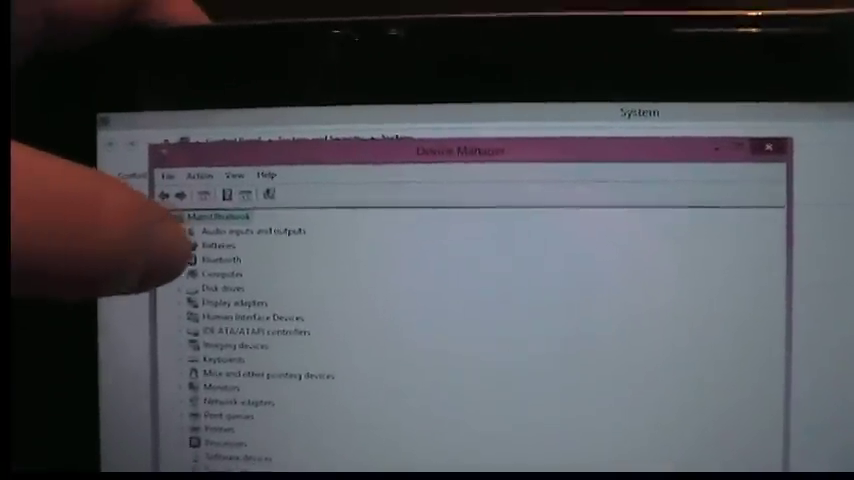
{"action": "left_click", "coordinate": [196, 258]}
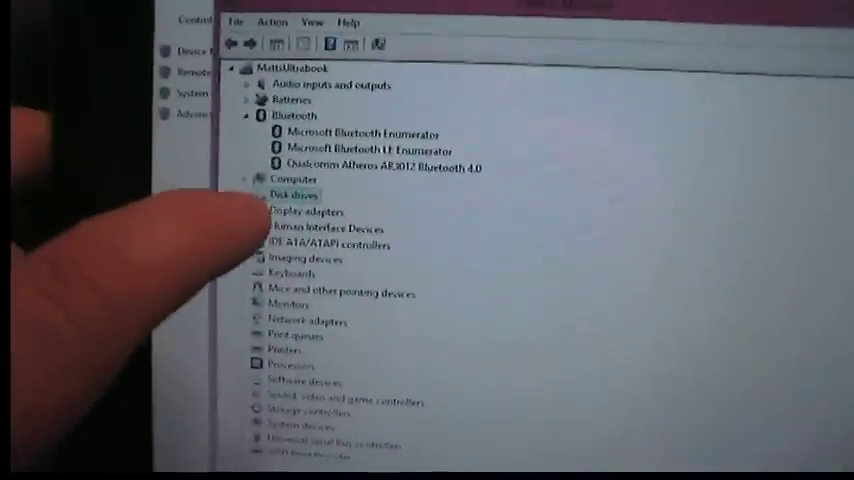
{"action": "left_click", "coordinate": [248, 212]}
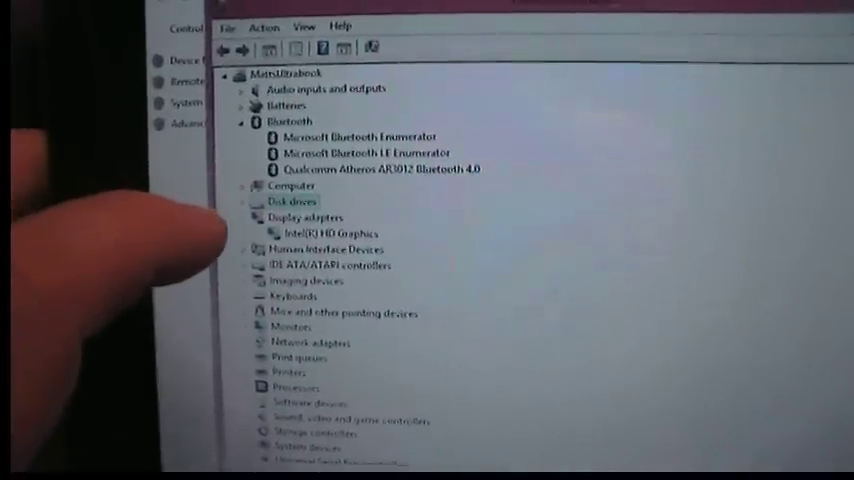